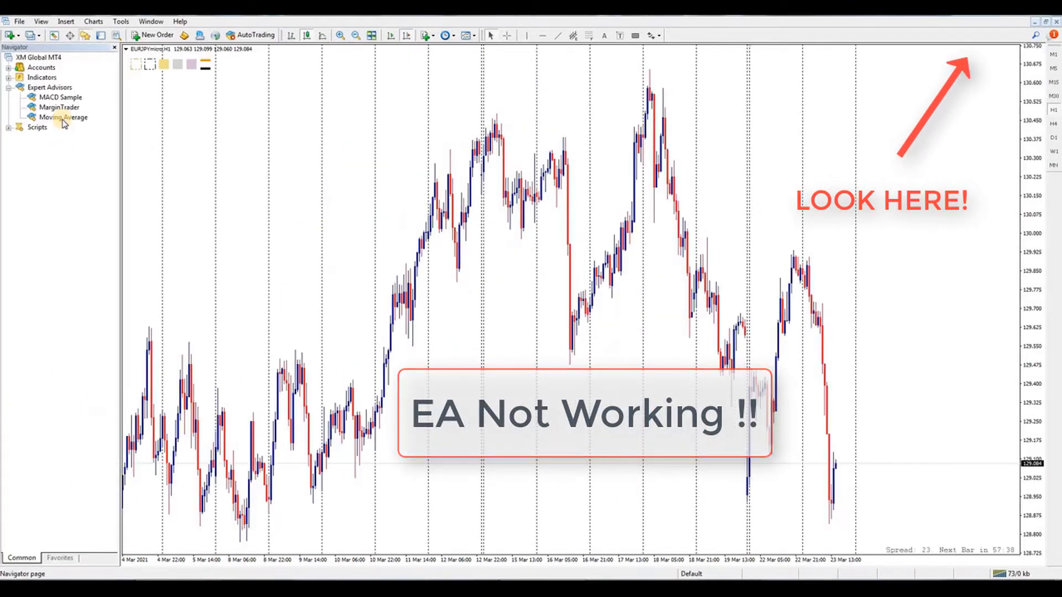
Step: Attach the Moving Average expert to the chart twice, then bring up the chart's context menu
double_click(63, 117)
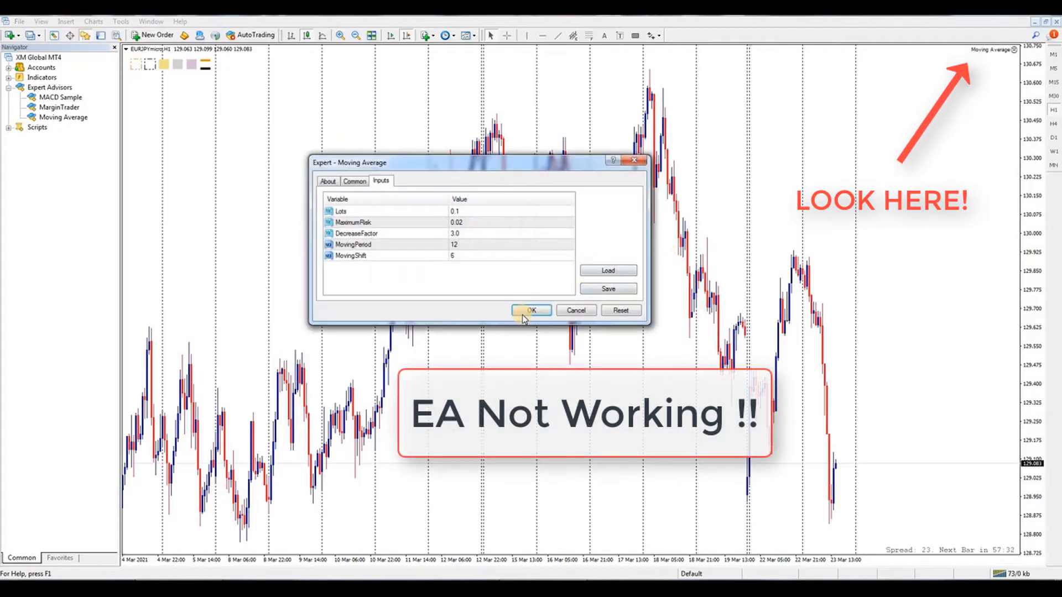
left_click(531, 310)
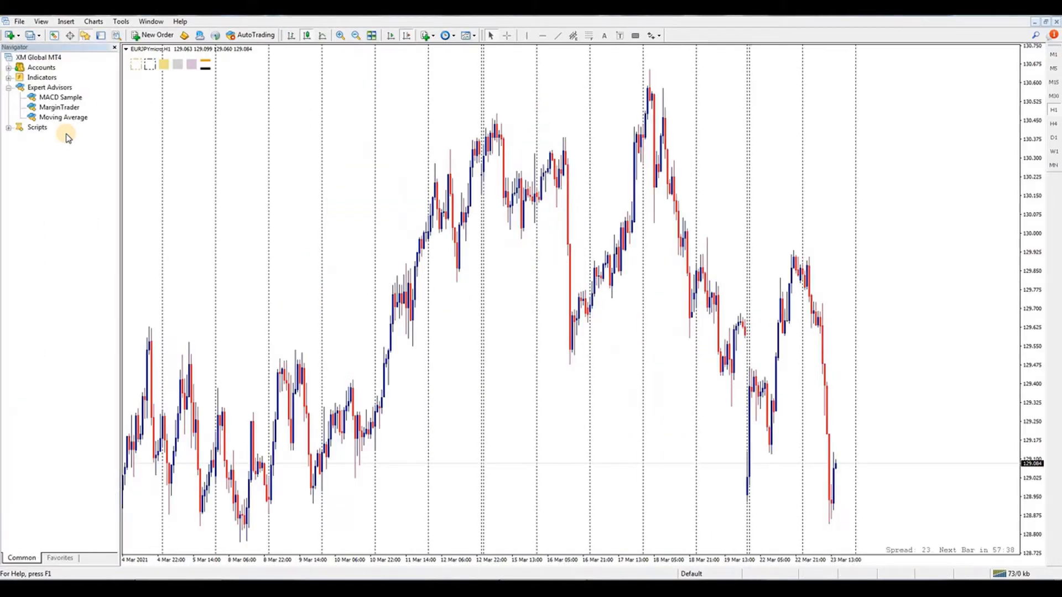
double_click(64, 118)
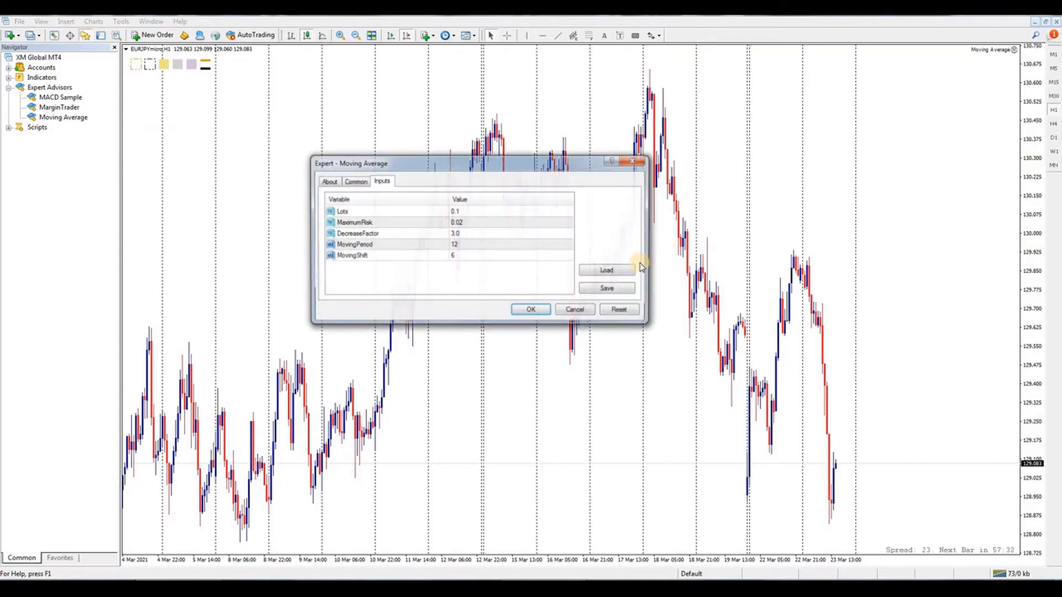
left_click(531, 310)
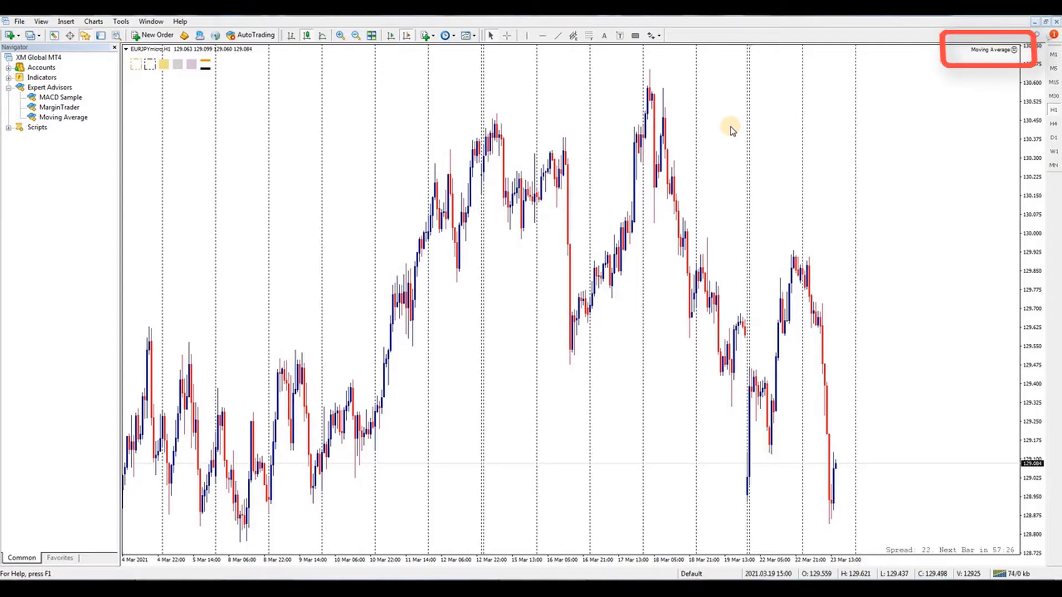
right_click(730, 130)
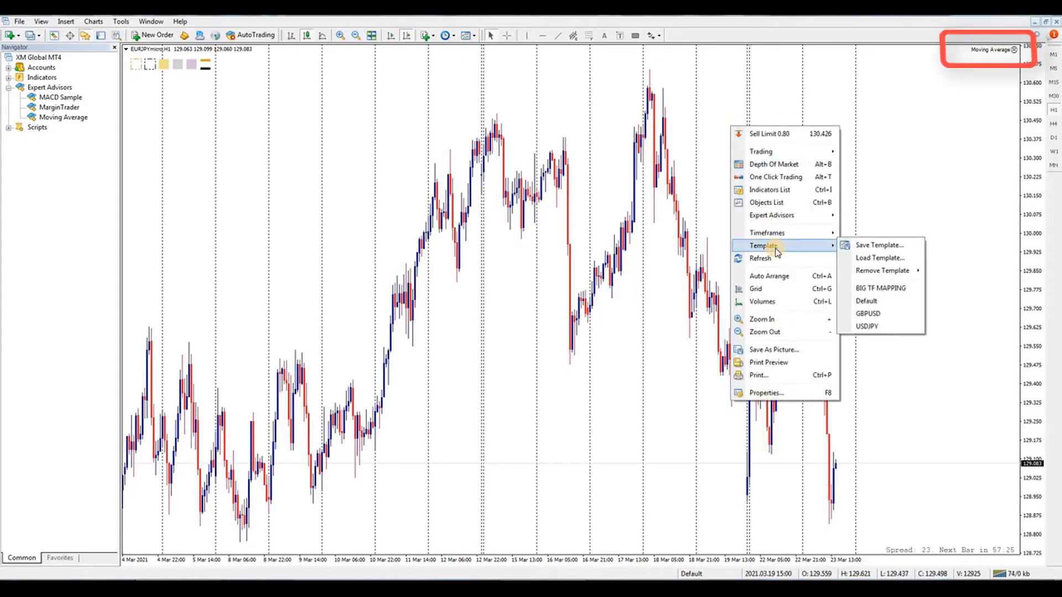
mouse_move(770, 215)
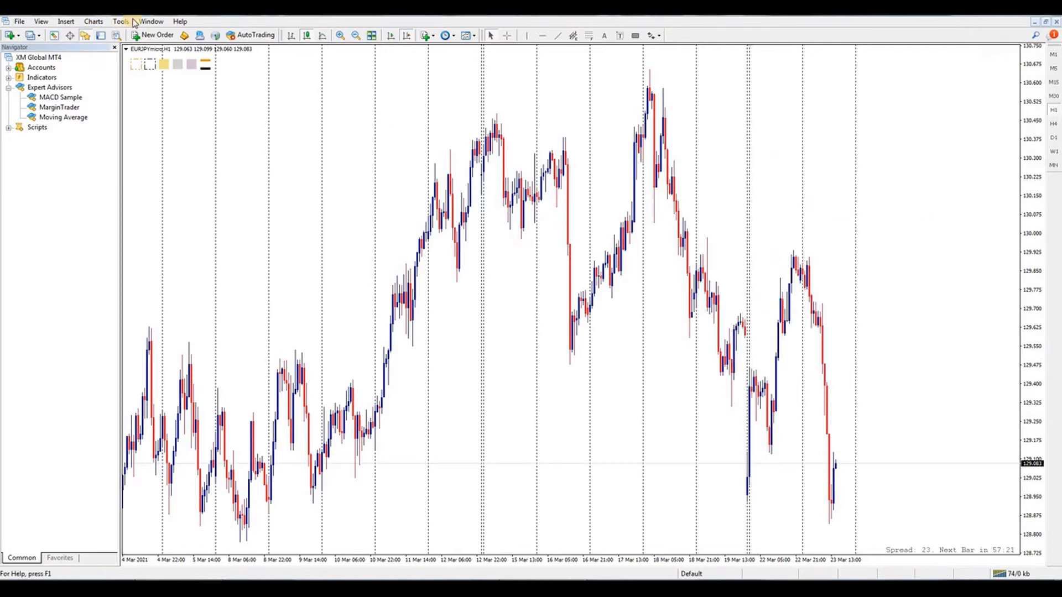
Step: In Tools > Options, enable Allow automated trading and Allow DLL imports, and save
left_click(120, 21)
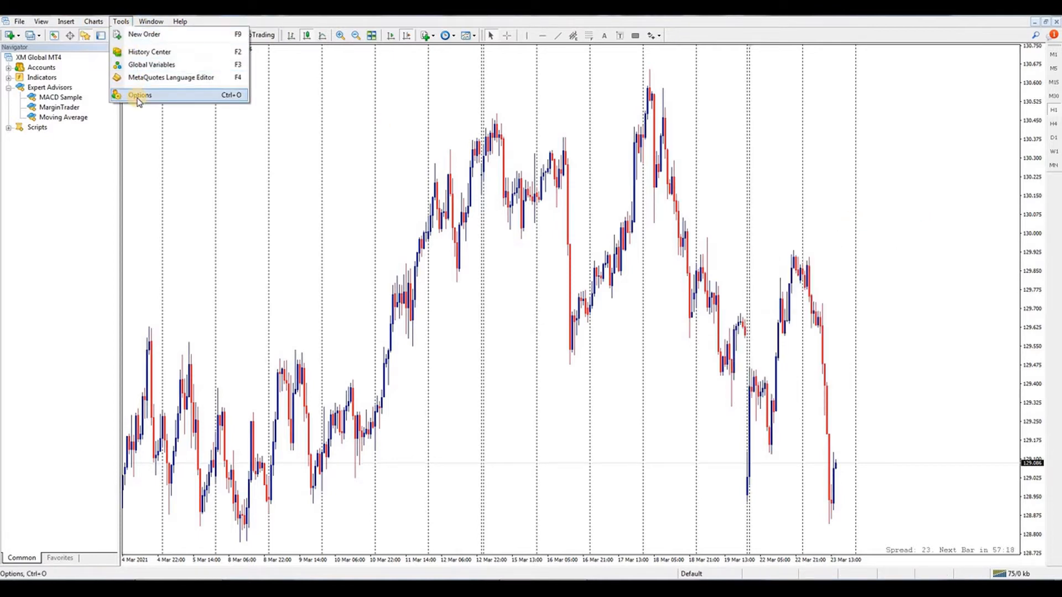
left_click(138, 95)
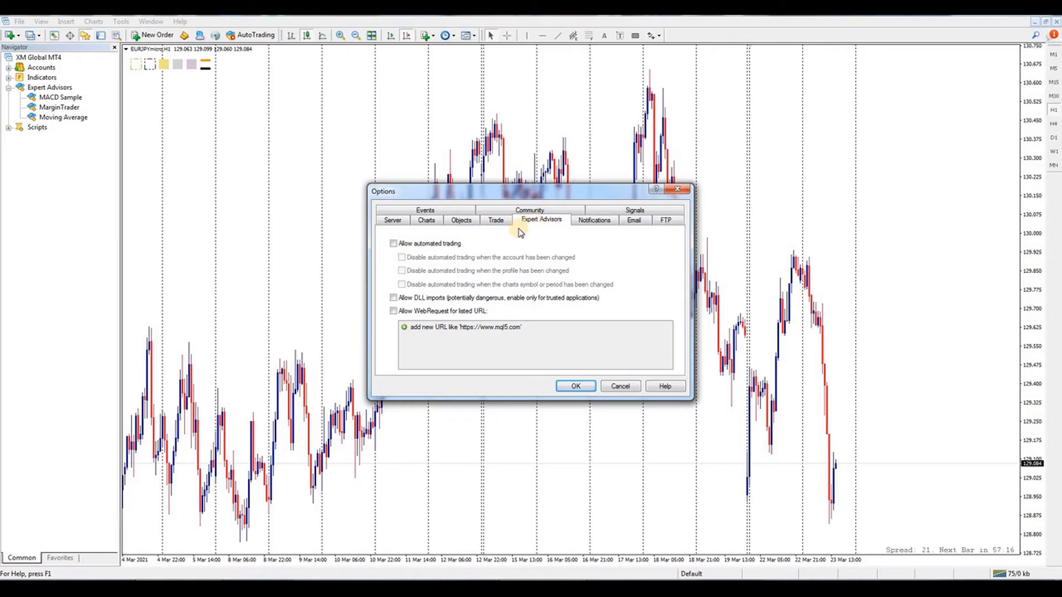
left_click(392, 243)
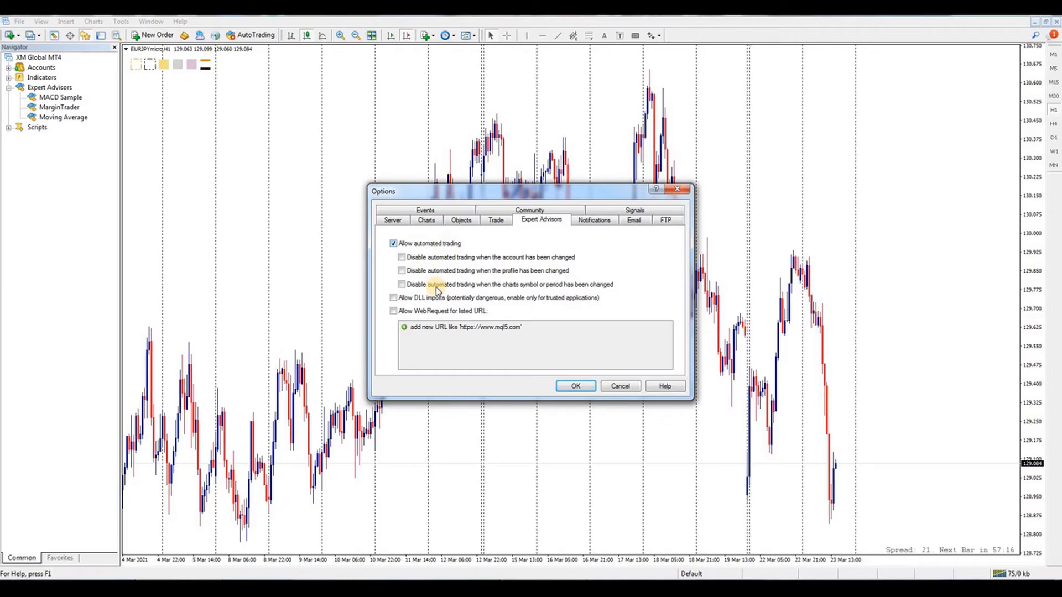
left_click(393, 298)
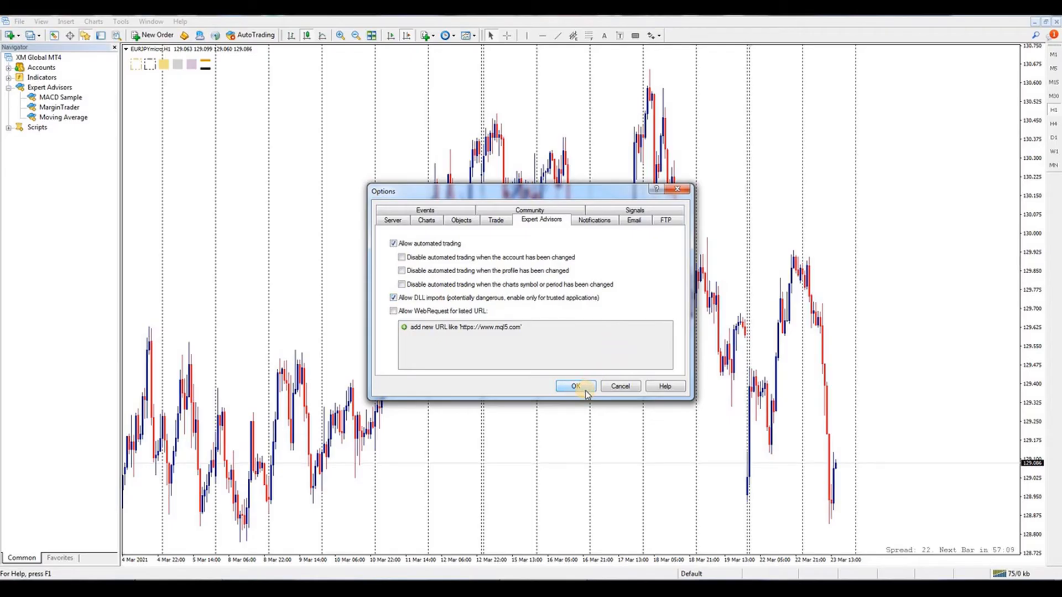
left_click(575, 386)
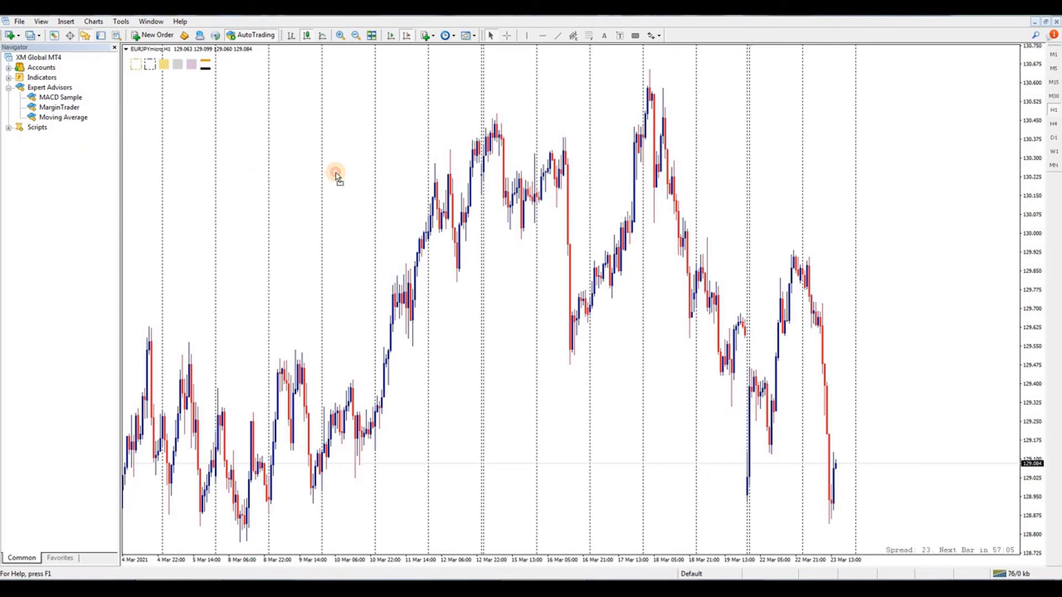
Step: Start Moving Average on EURJPY with live trading allowed and Lots set to 0.02
double_click(63, 117)
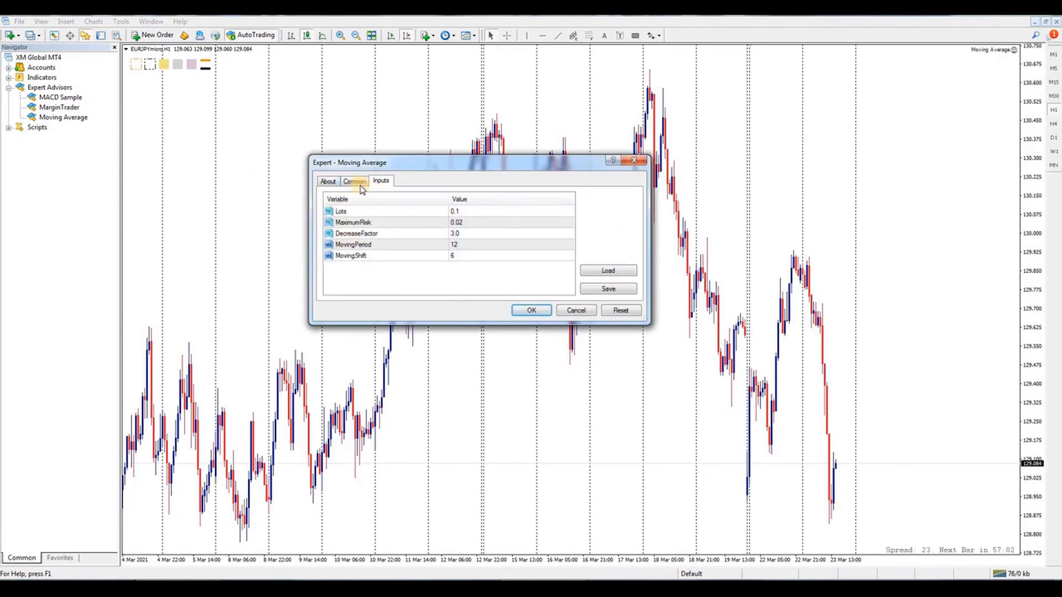
left_click(353, 181)
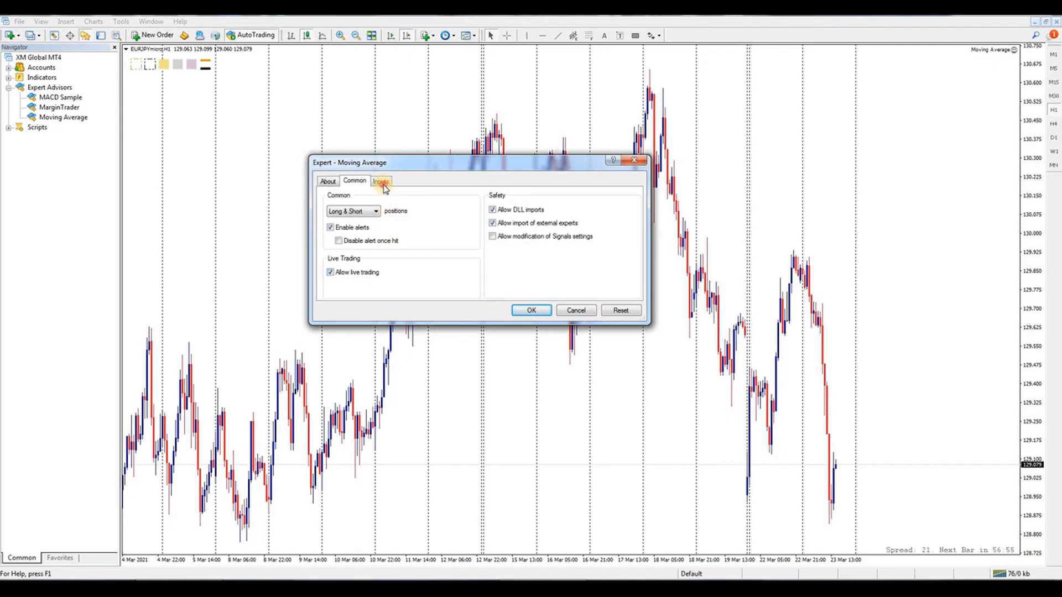
left_click(381, 181)
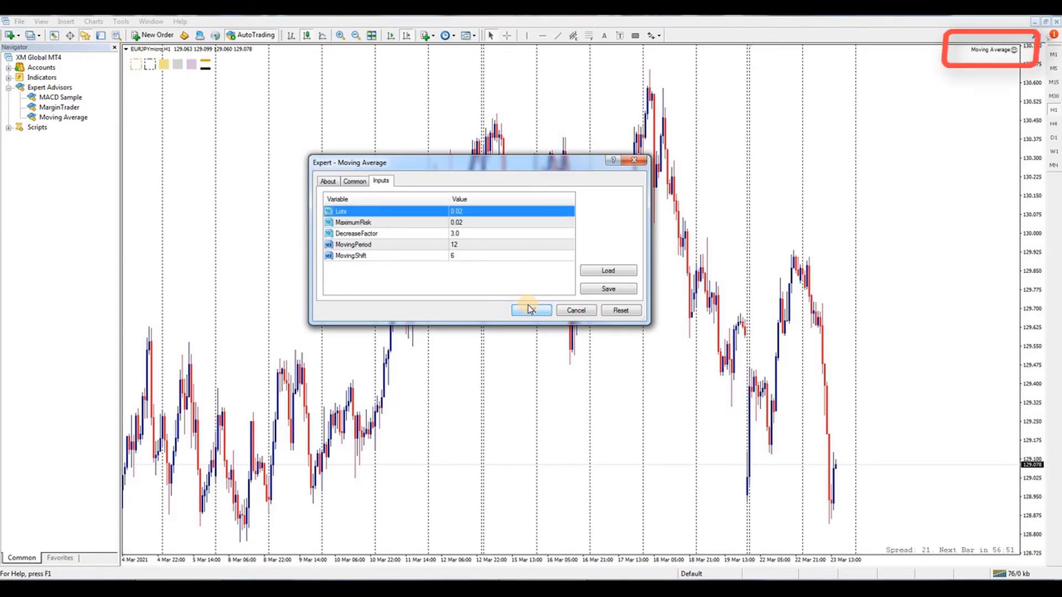
left_click(532, 311)
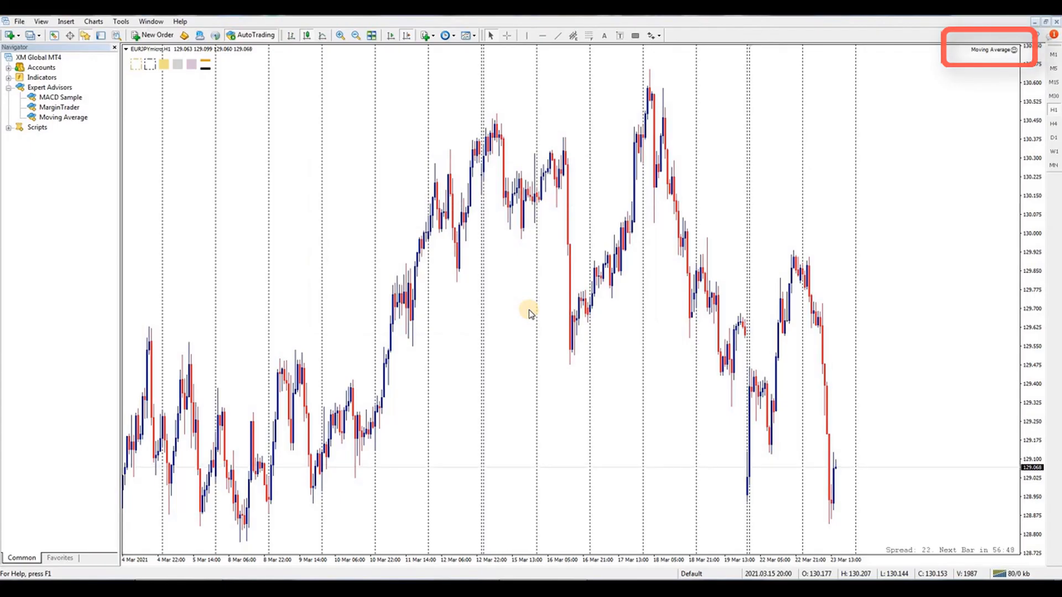